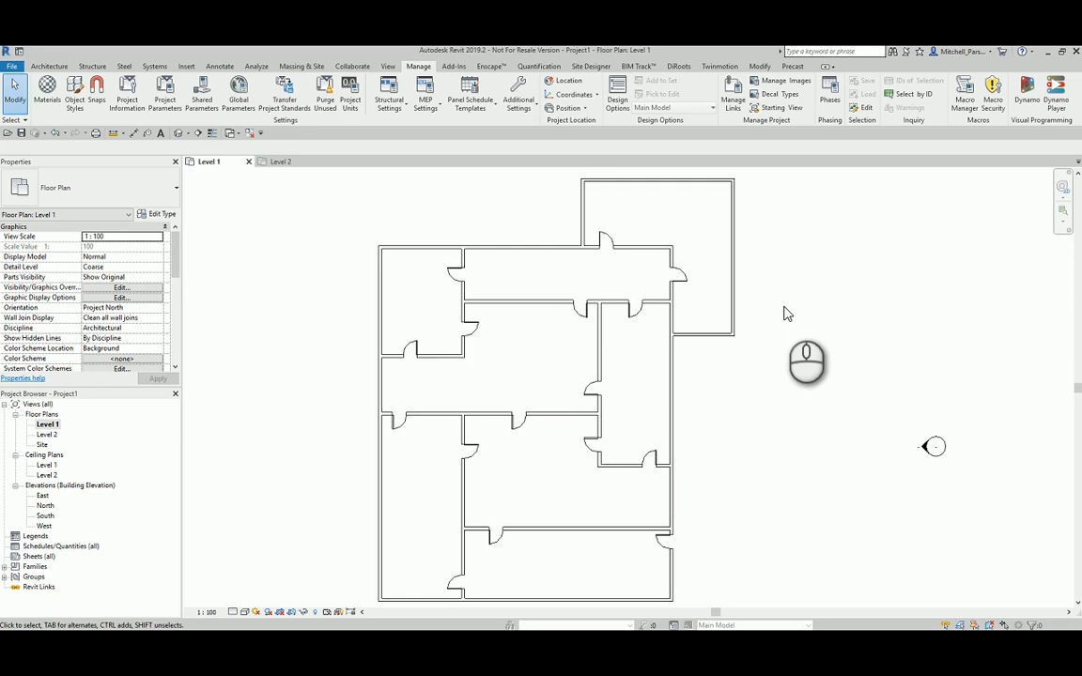
Step: Place a 1000 aligned dimension from the wall face to the upper door's edge on Level 1
{"action": "left_click", "coordinate": [594, 310]}
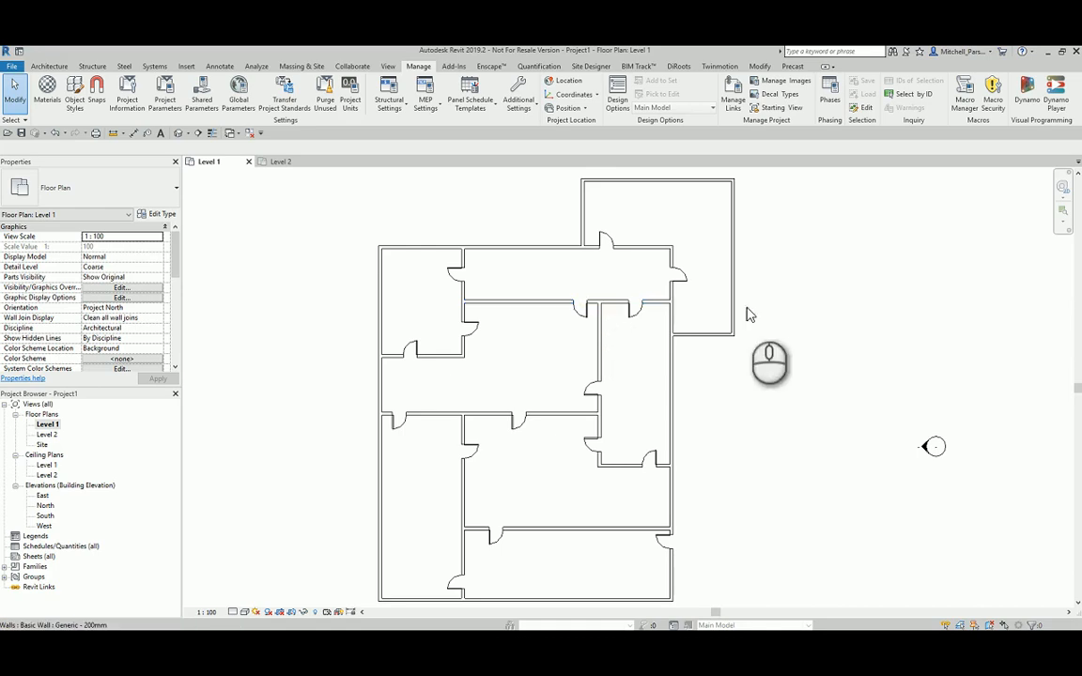
{"action": "mouse_move", "coordinate": [596, 327]}
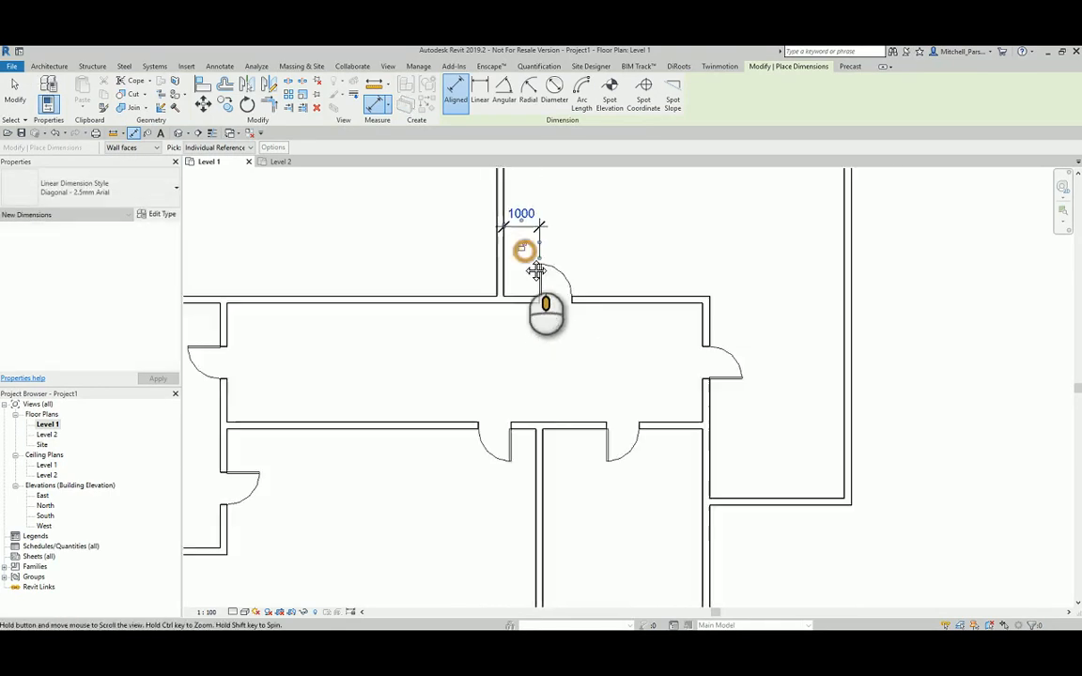
{"action": "left_click", "coordinate": [418, 66]}
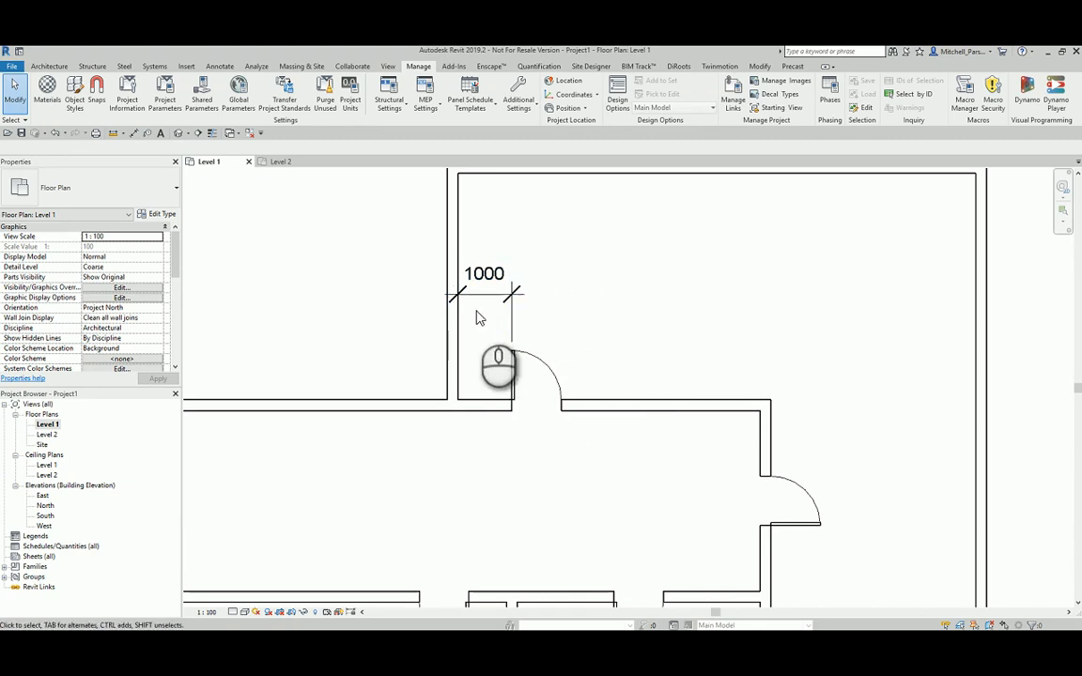
{"action": "left_click", "coordinate": [483, 273]}
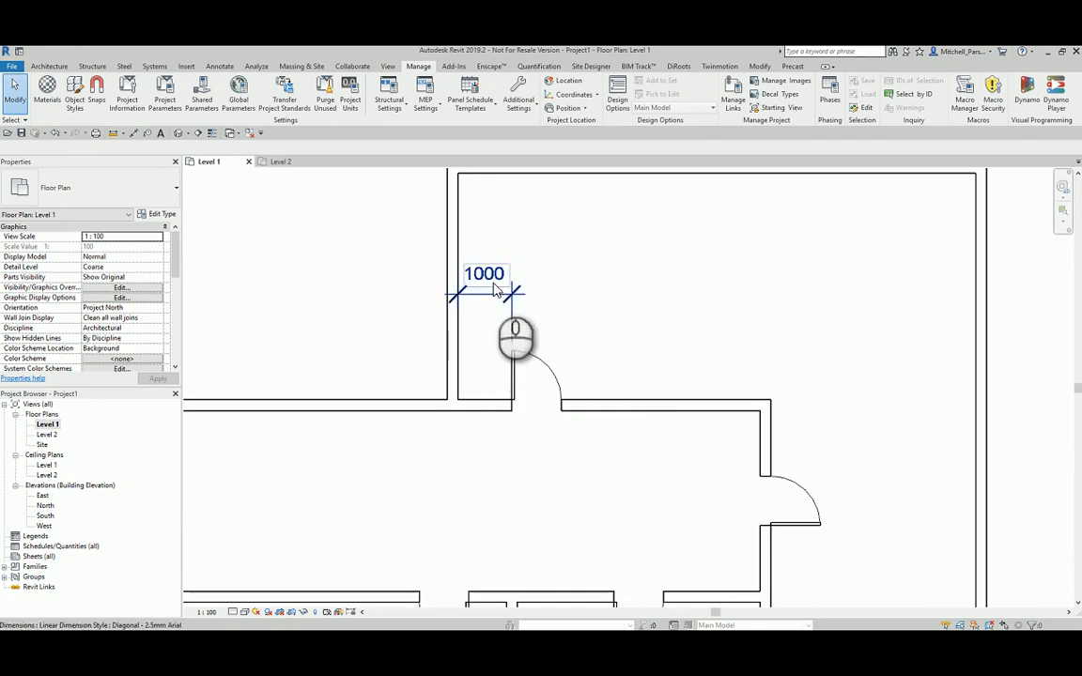
Step: Label the 1000 dimension with a new global parameter named 'Wall to door distance'
{"action": "left_click", "coordinate": [484, 282]}
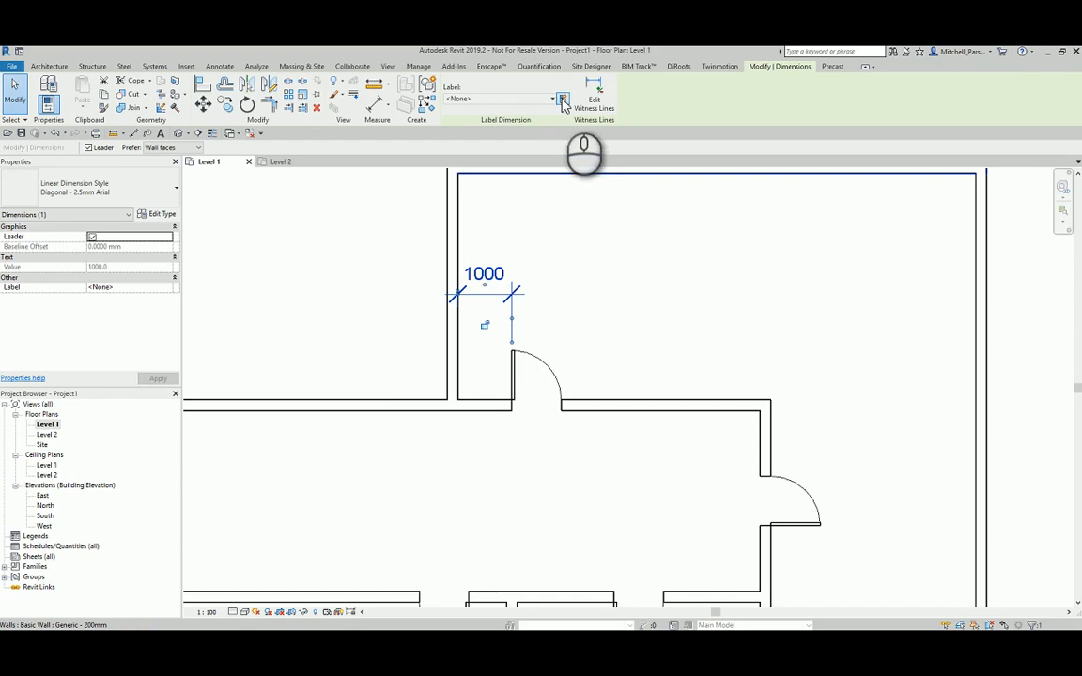
{"action": "mouse_move", "coordinate": [563, 101]}
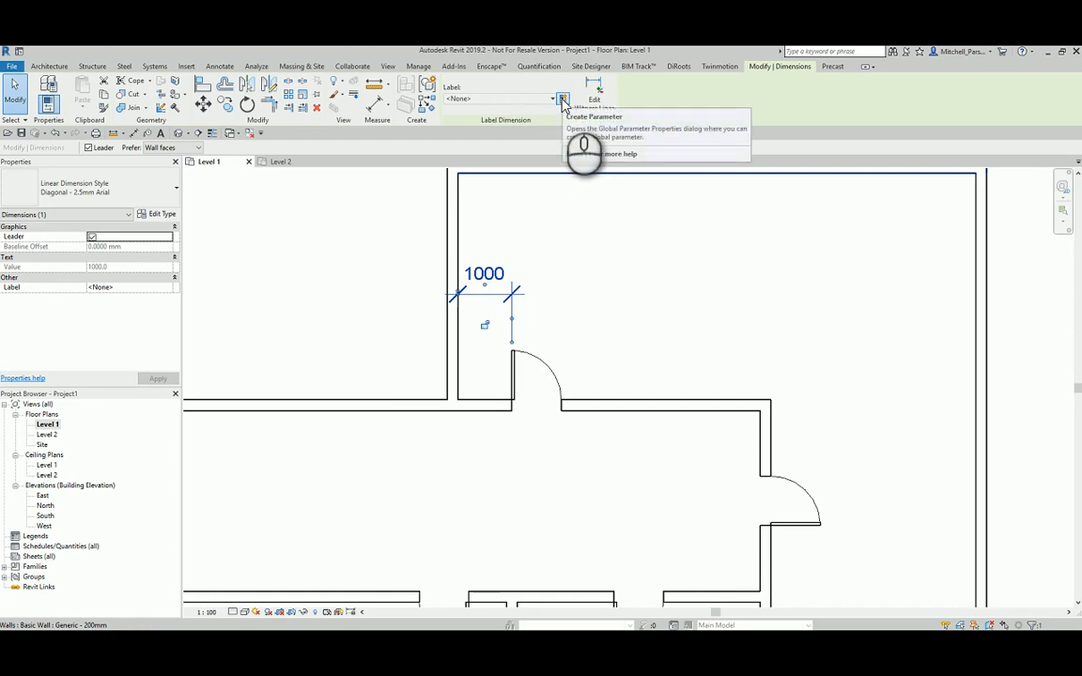
{"action": "left_click", "coordinate": [562, 99]}
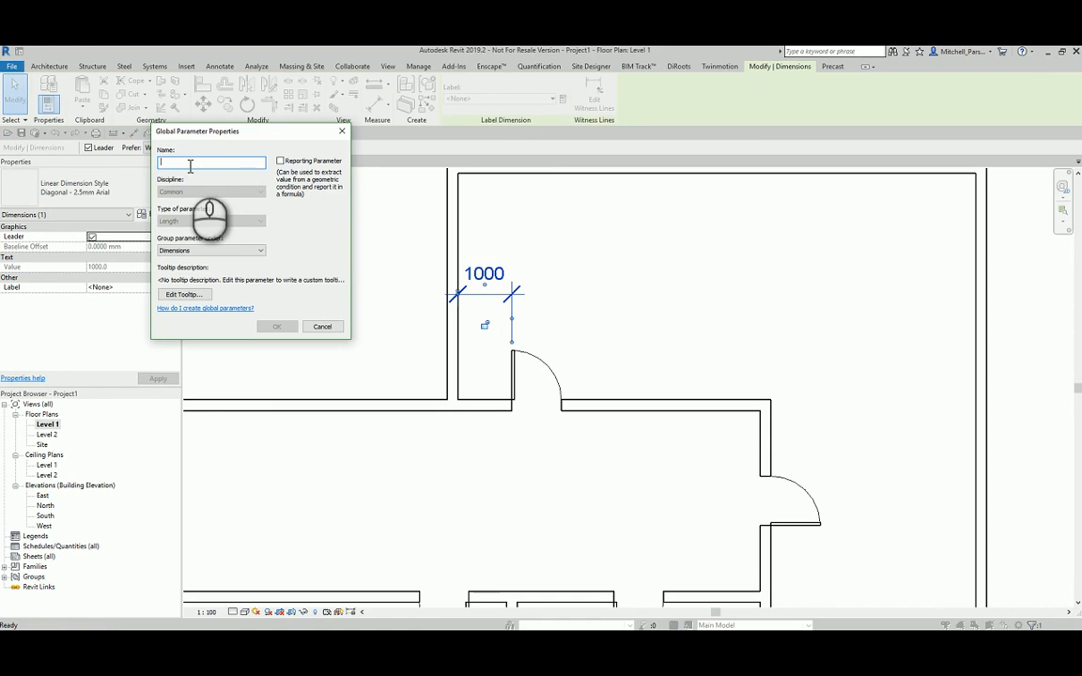
{"action": "type", "text": "Wall to door distance"}
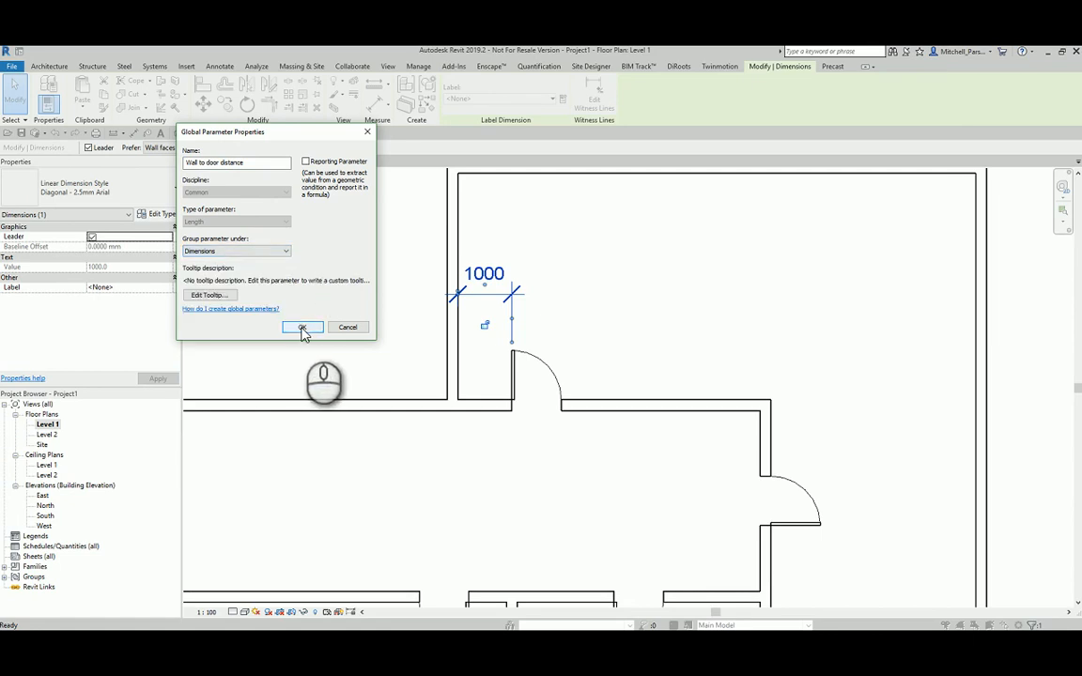
{"action": "left_click", "coordinate": [301, 326]}
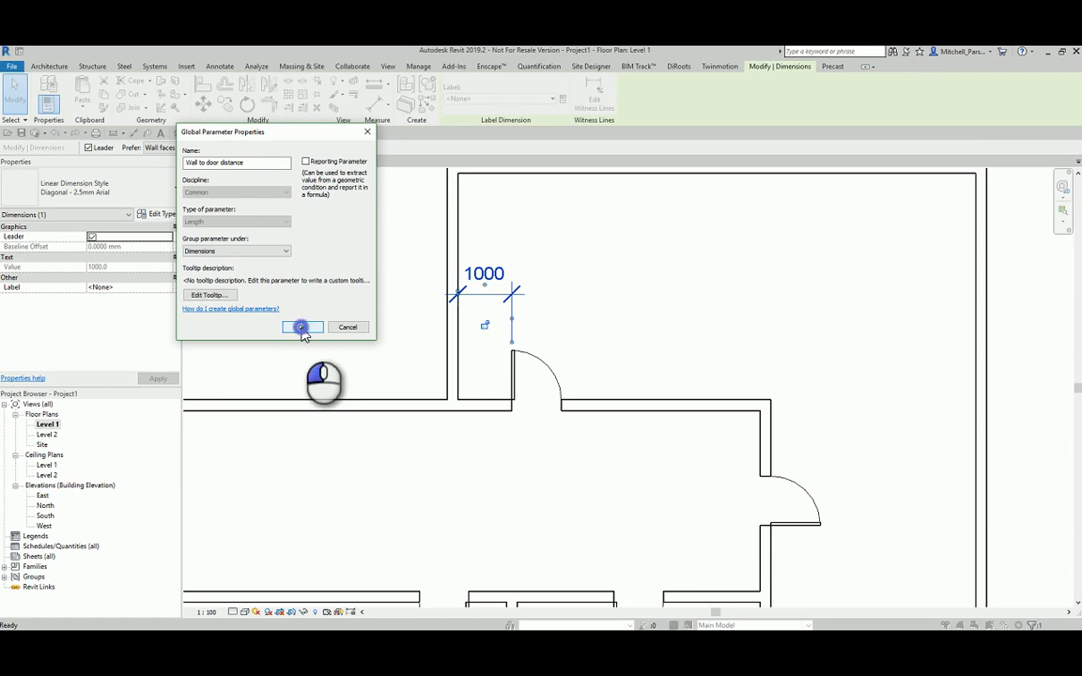
{"action": "left_click", "coordinate": [301, 327]}
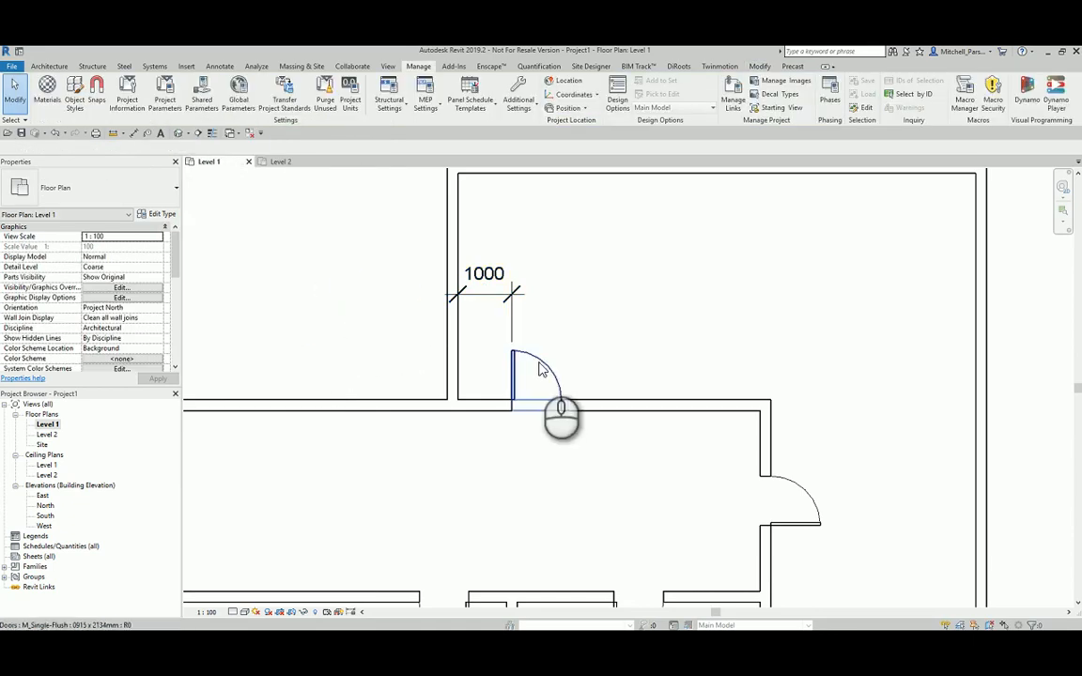
Step: Check the door's labelled 1000 dimension and bring up the Global Parameters list
{"action": "left_click", "coordinate": [526, 375]}
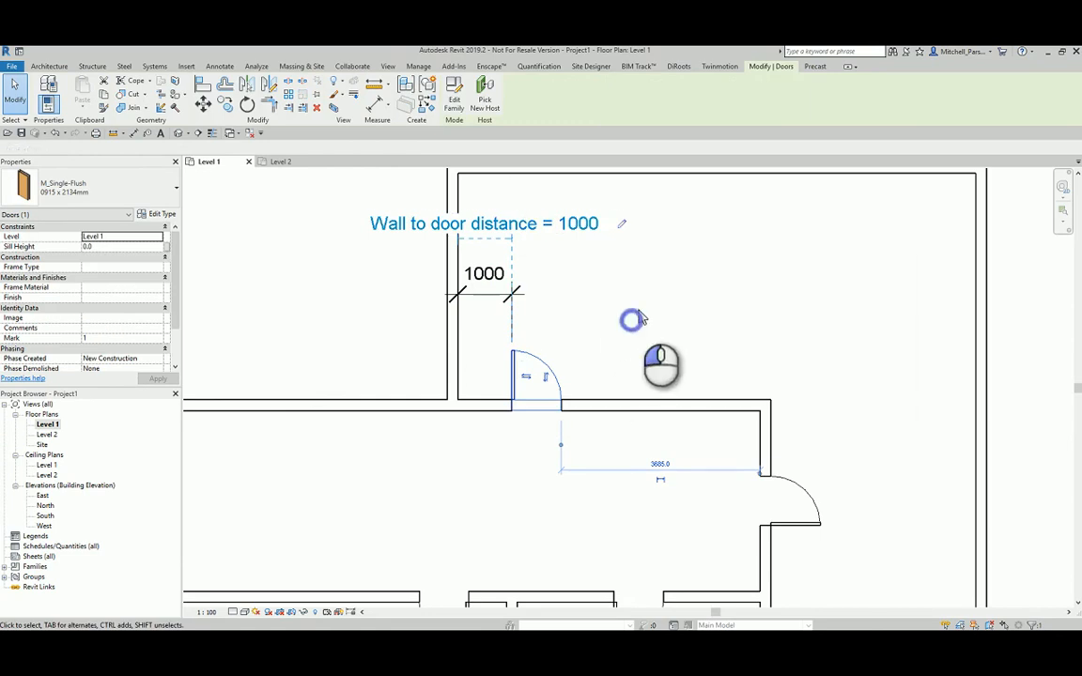
{"action": "left_click", "coordinate": [418, 66]}
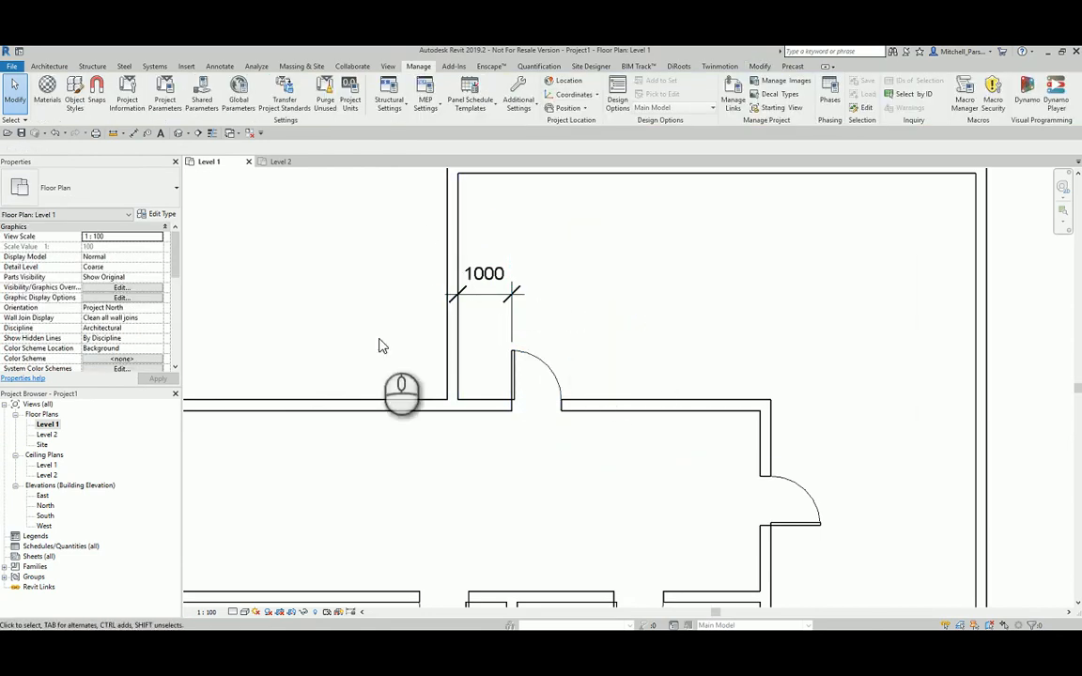
{"action": "left_click", "coordinate": [484, 273]}
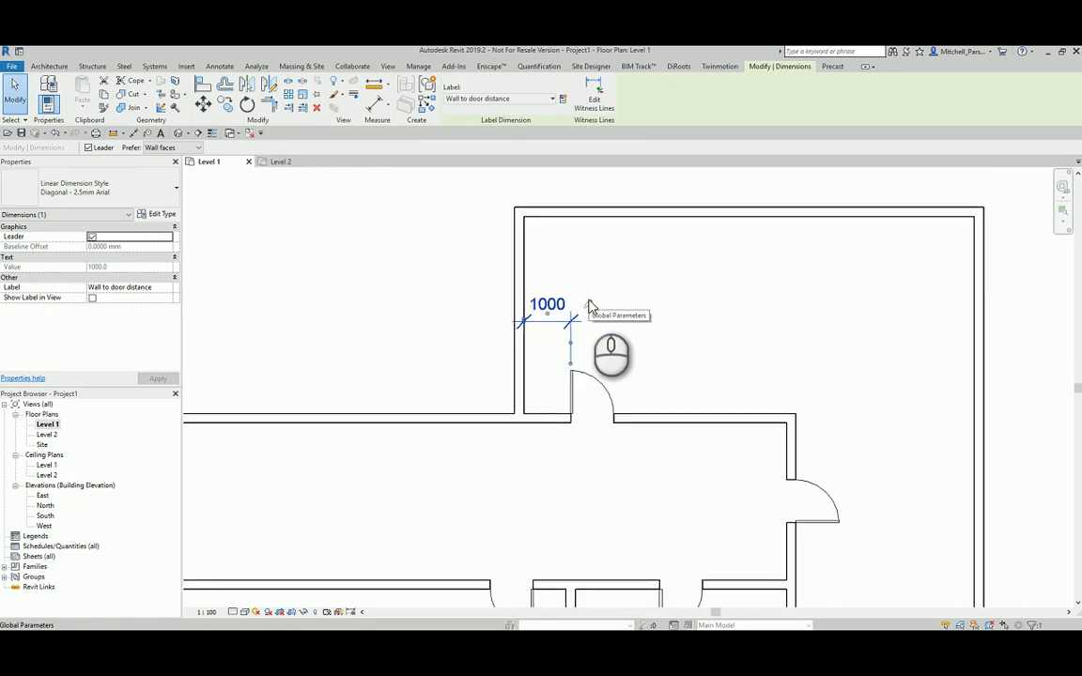
{"action": "left_click", "coordinate": [619, 314]}
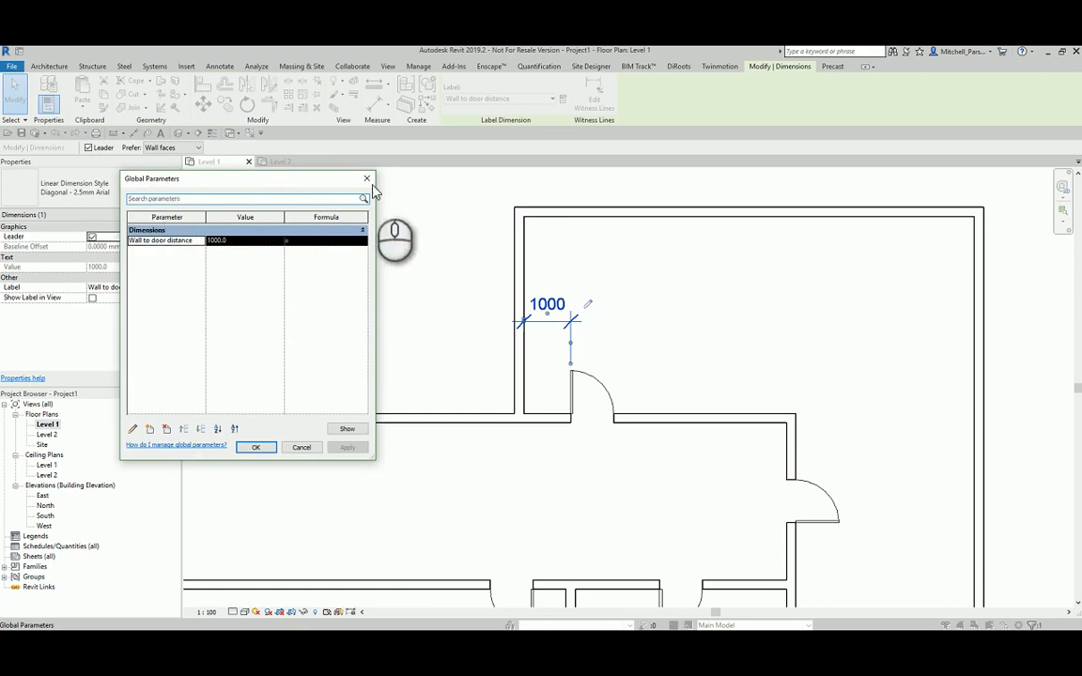
Step: Change Wall to door distance from 1000 to 1500 and apply it
{"action": "left_click", "coordinate": [255, 446]}
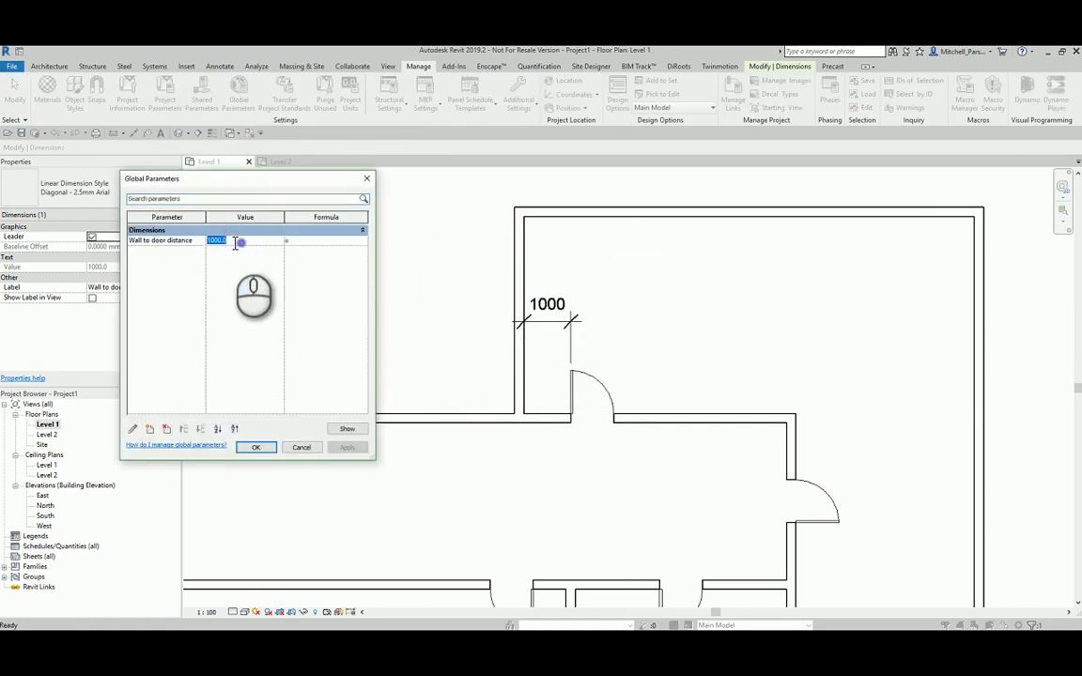
{"action": "type", "text": "150"}
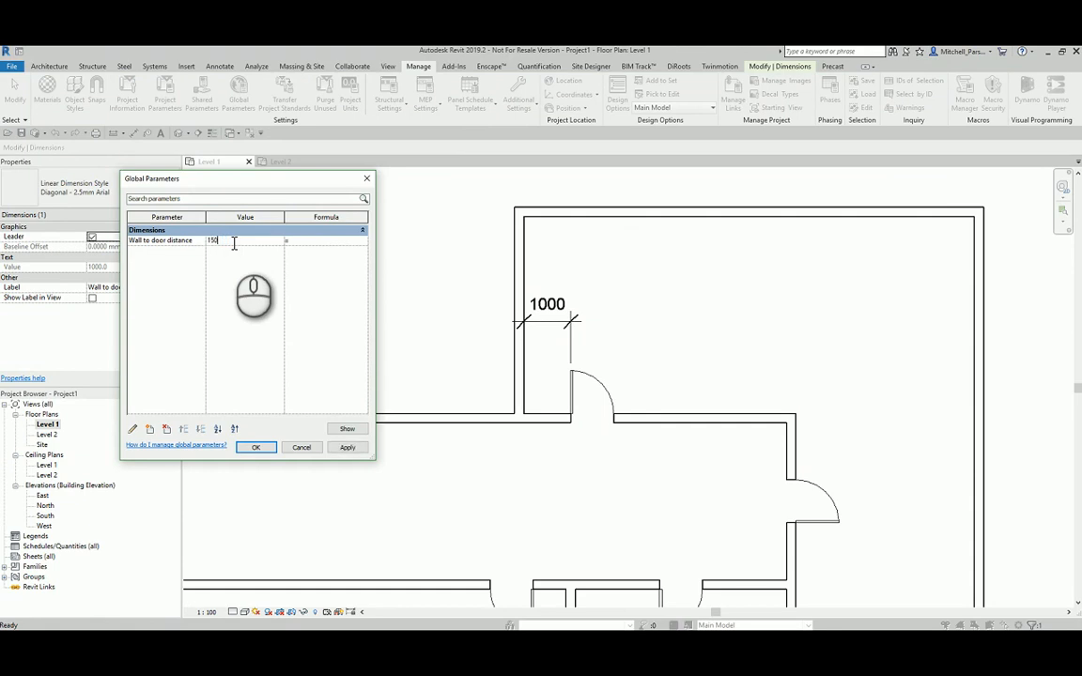
{"action": "left_click", "coordinate": [347, 447]}
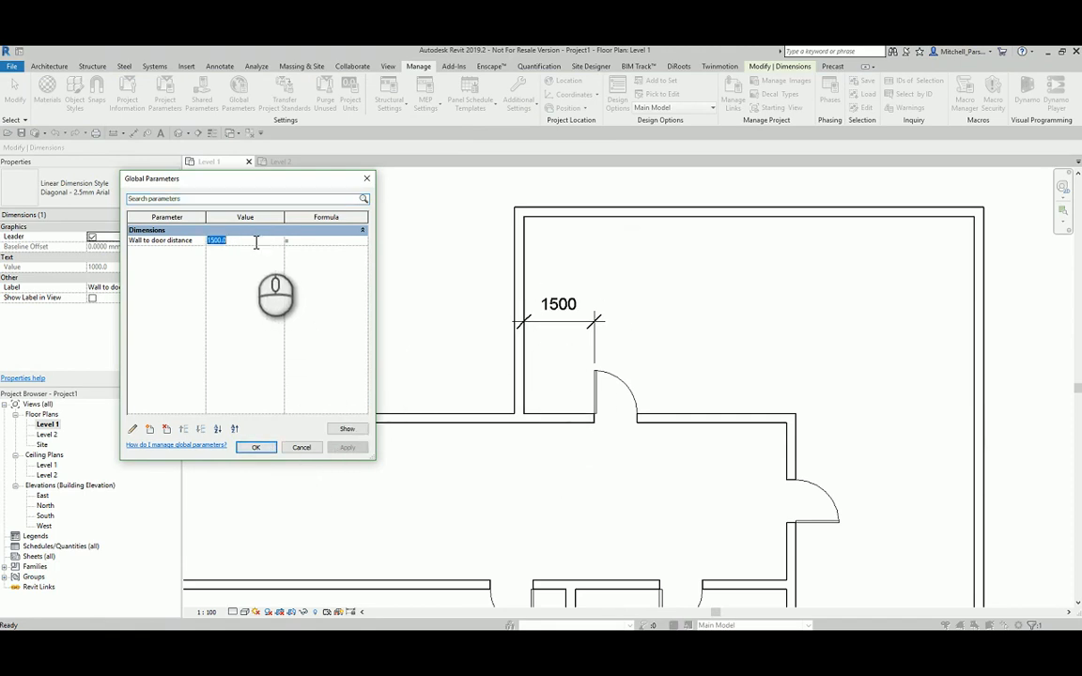
{"action": "left_click", "coordinate": [255, 447]}
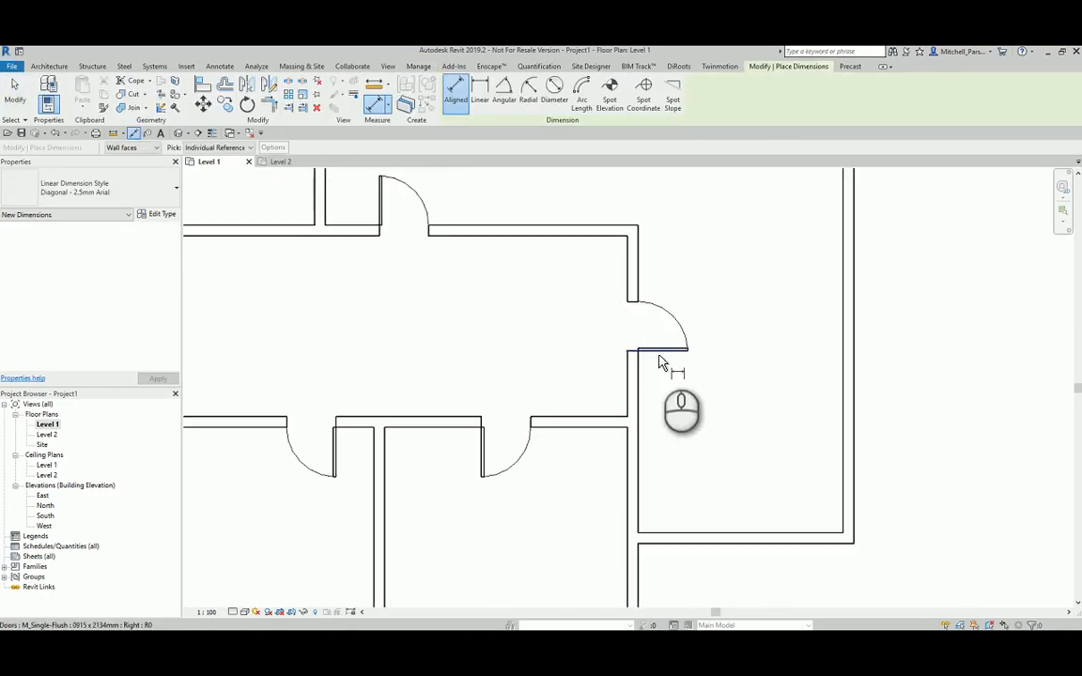
Step: Dimension the remaining Level 1 doors to their walls, e.g. 1218, 1793 and 700
{"action": "left_click", "coordinate": [643, 365]}
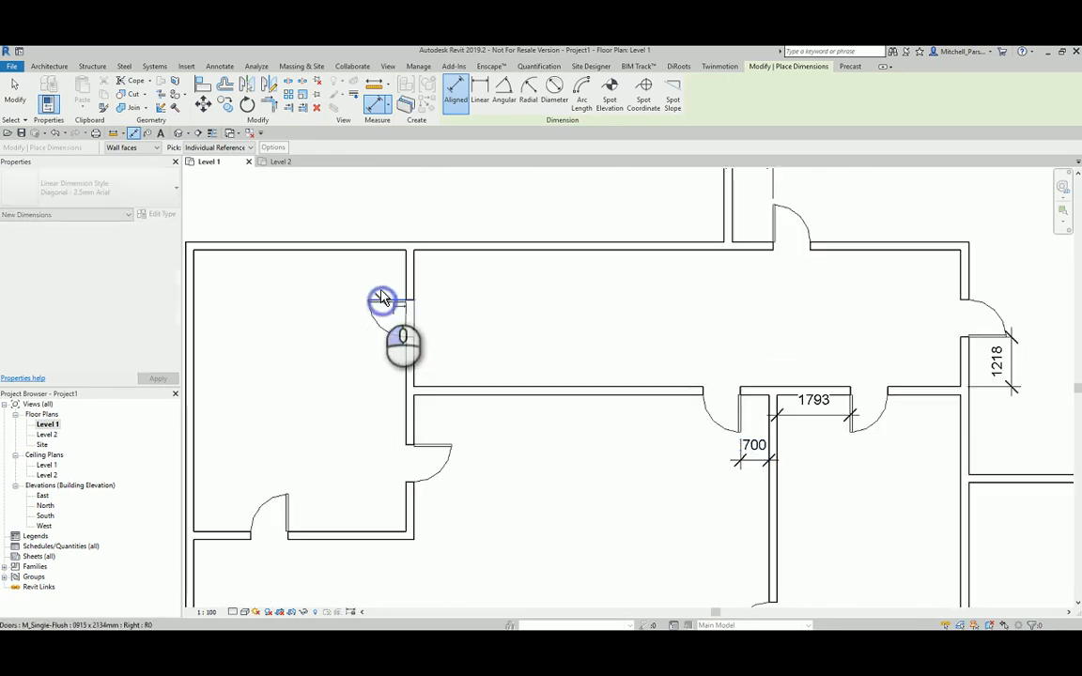
{"action": "left_click", "coordinate": [382, 298]}
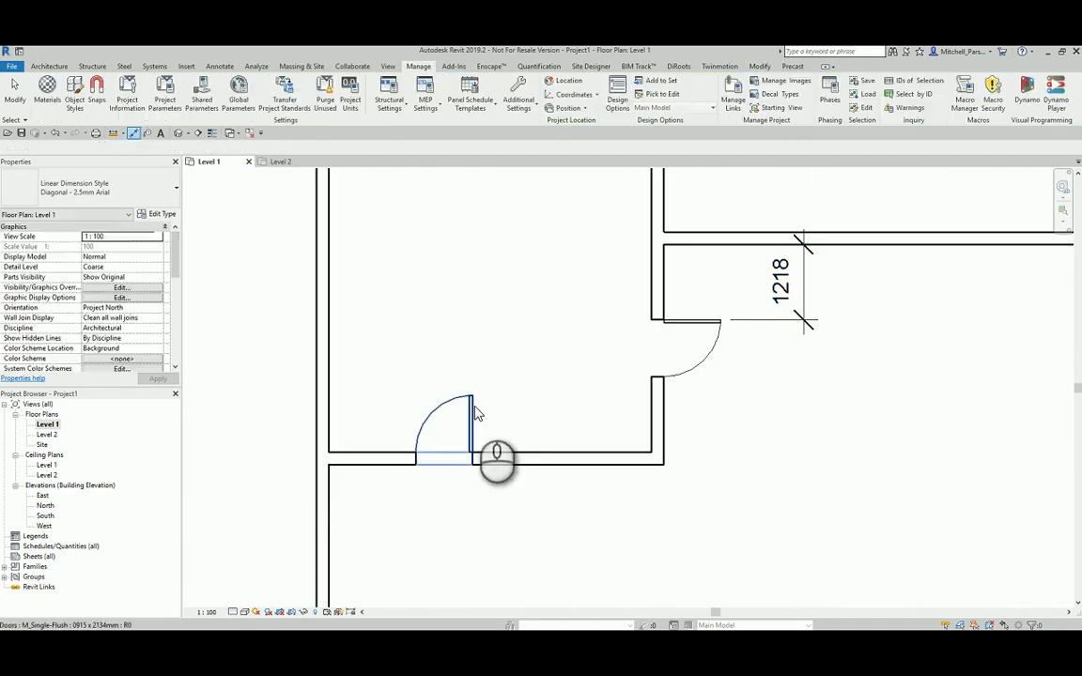
{"action": "left_click", "coordinate": [474, 418]}
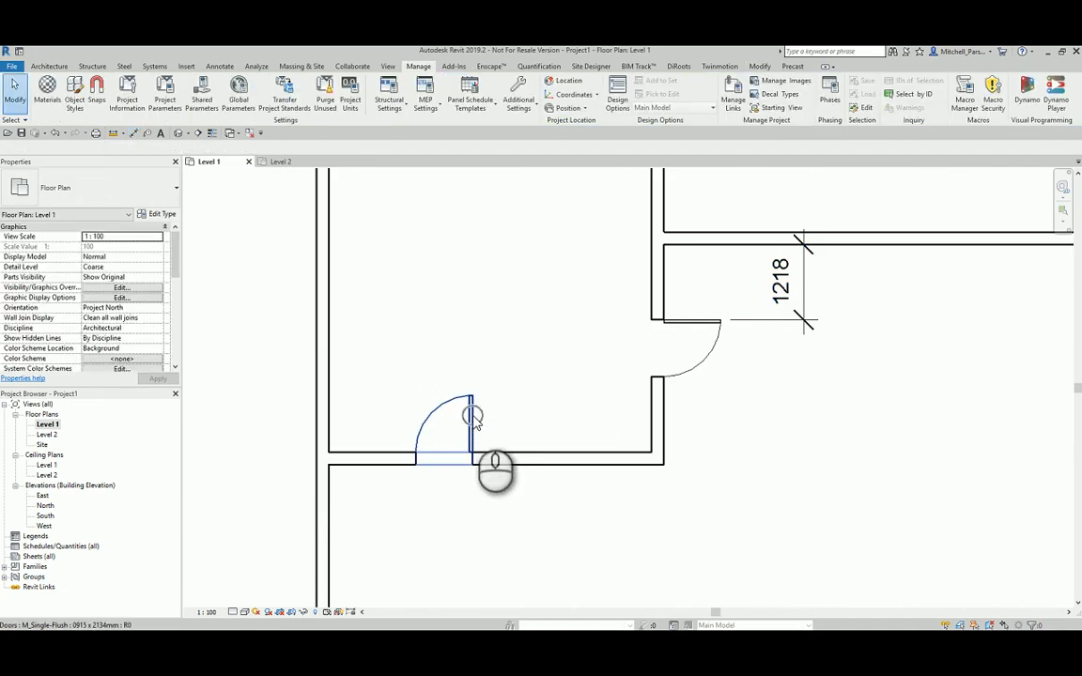
{"action": "left_click", "coordinate": [474, 416]}
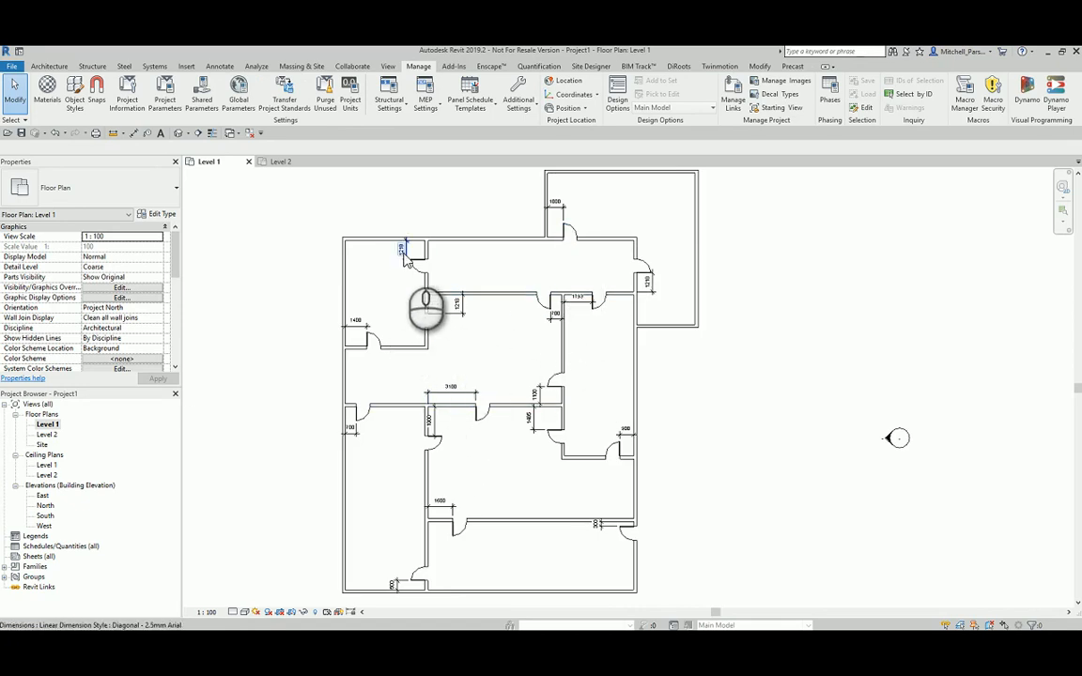
Step: Select all visible door-to-wall dimensions on Level 1, excluding the already-labelled one
{"action": "left_click", "coordinate": [402, 251]}
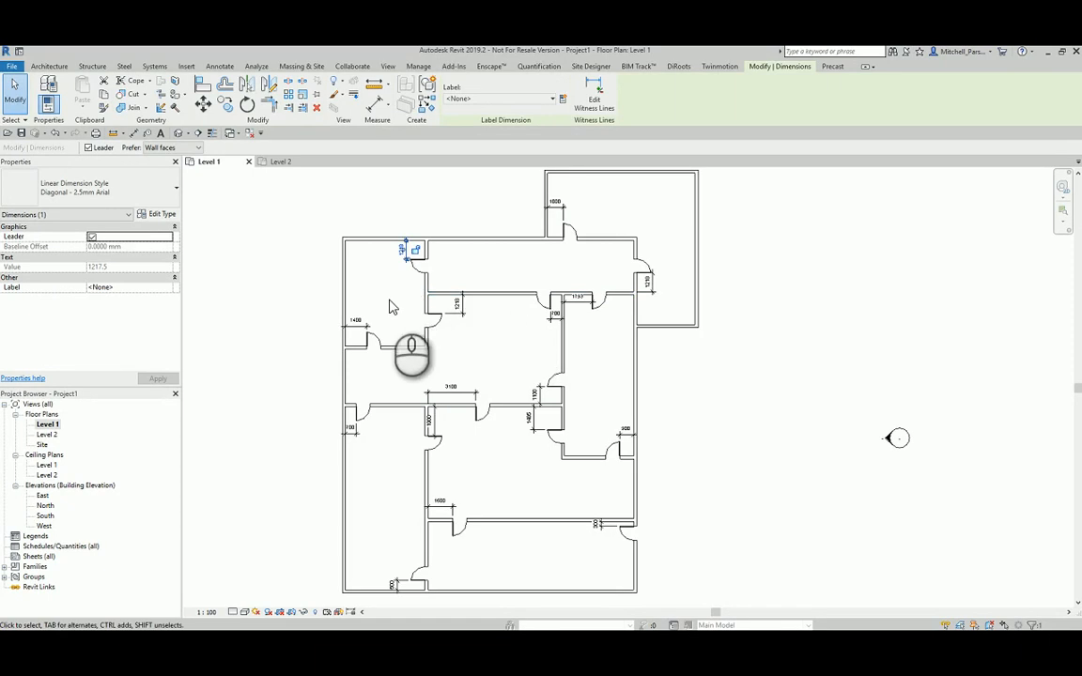
{"action": "right_click", "coordinate": [412, 355]}
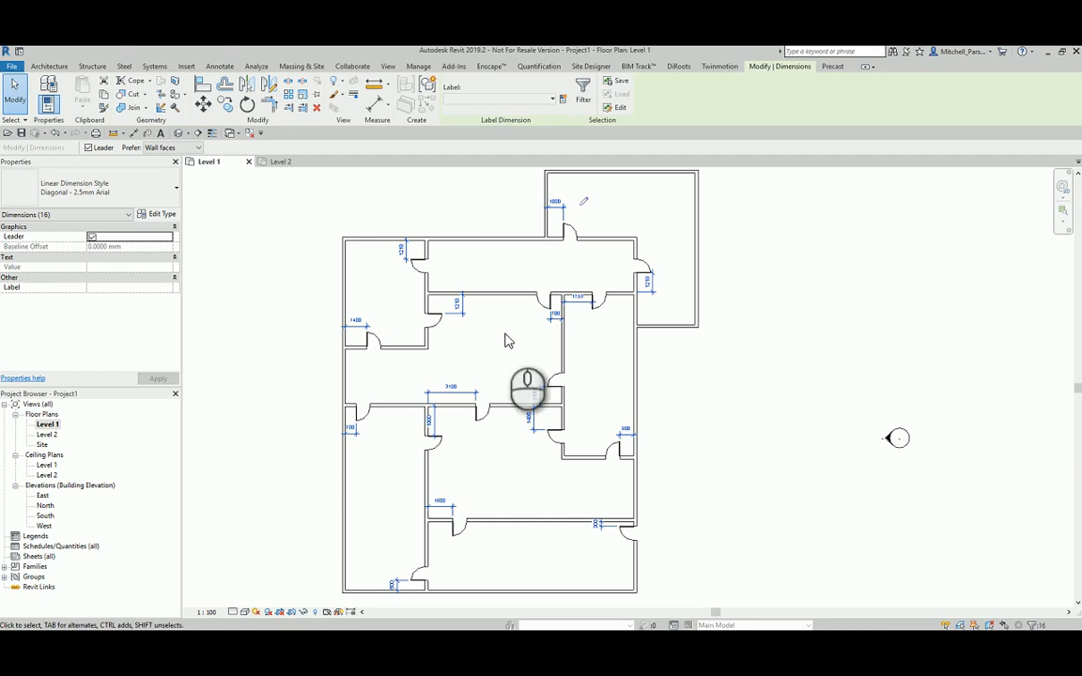
{"action": "mouse_move", "coordinate": [488, 252]}
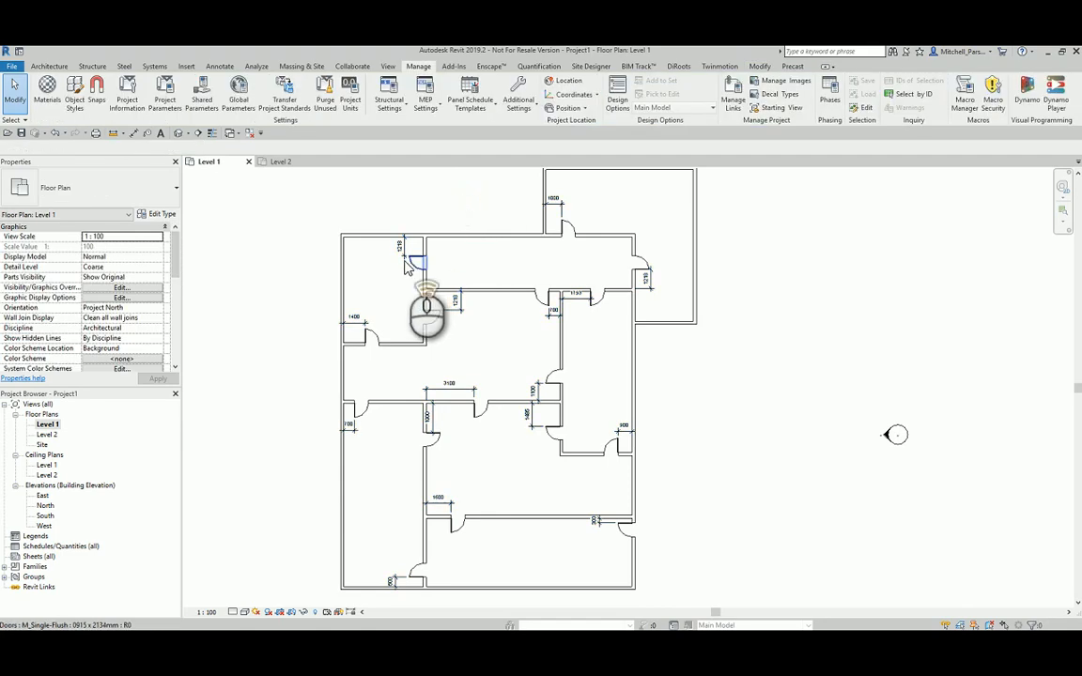
{"action": "left_click", "coordinate": [402, 245]}
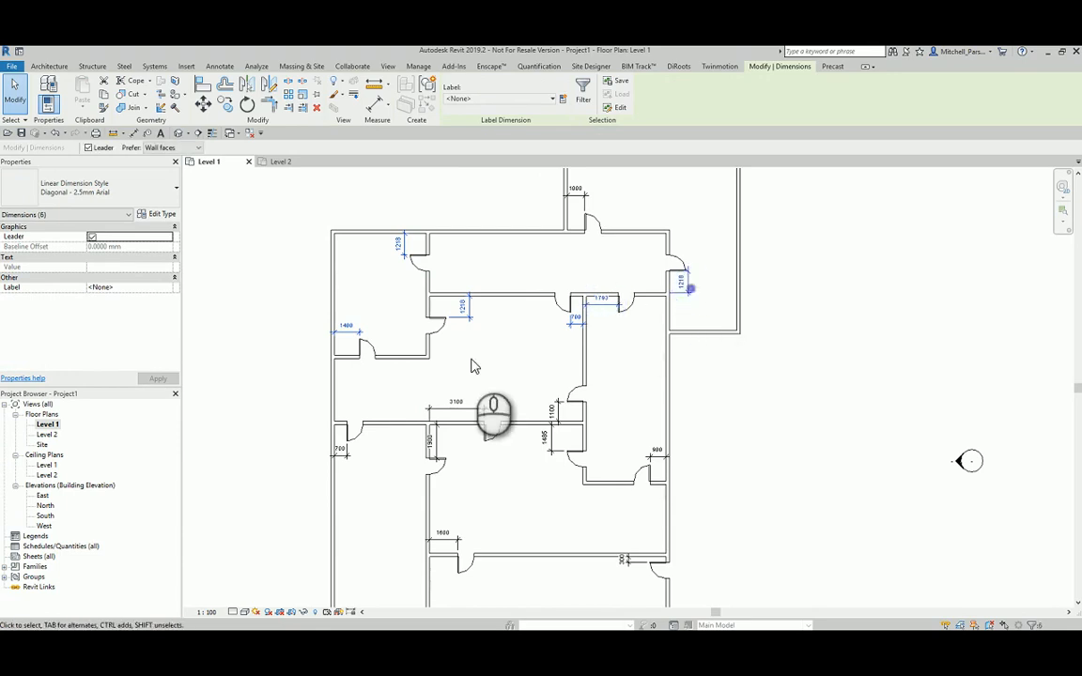
{"action": "left_click", "coordinate": [418, 65]}
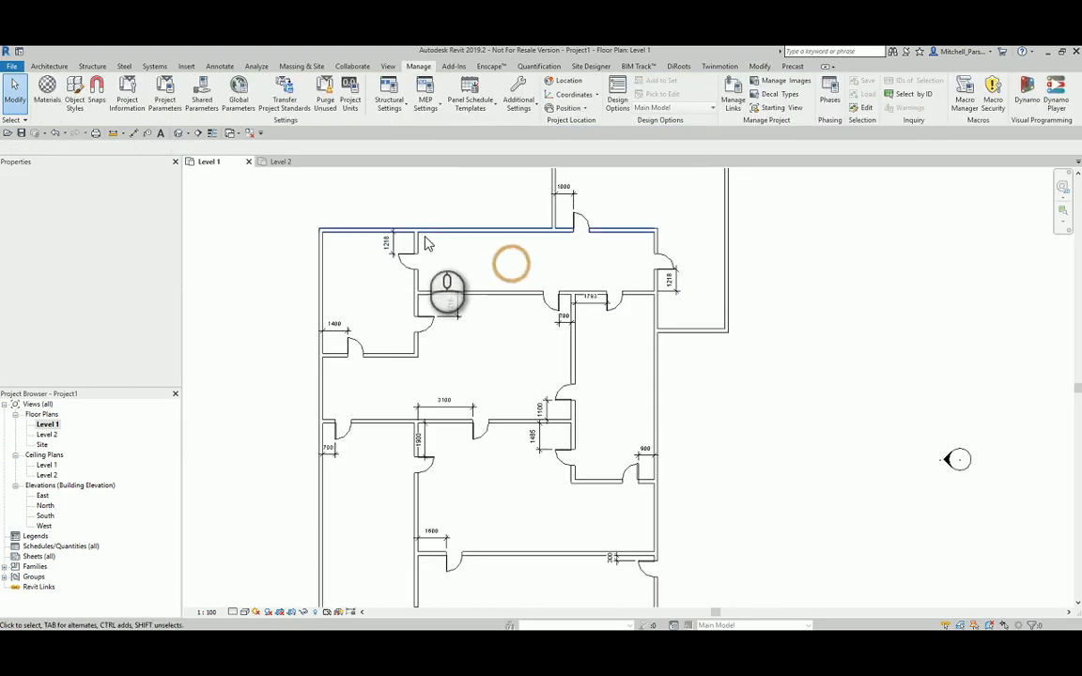
{"action": "right_click", "coordinate": [448, 286]}
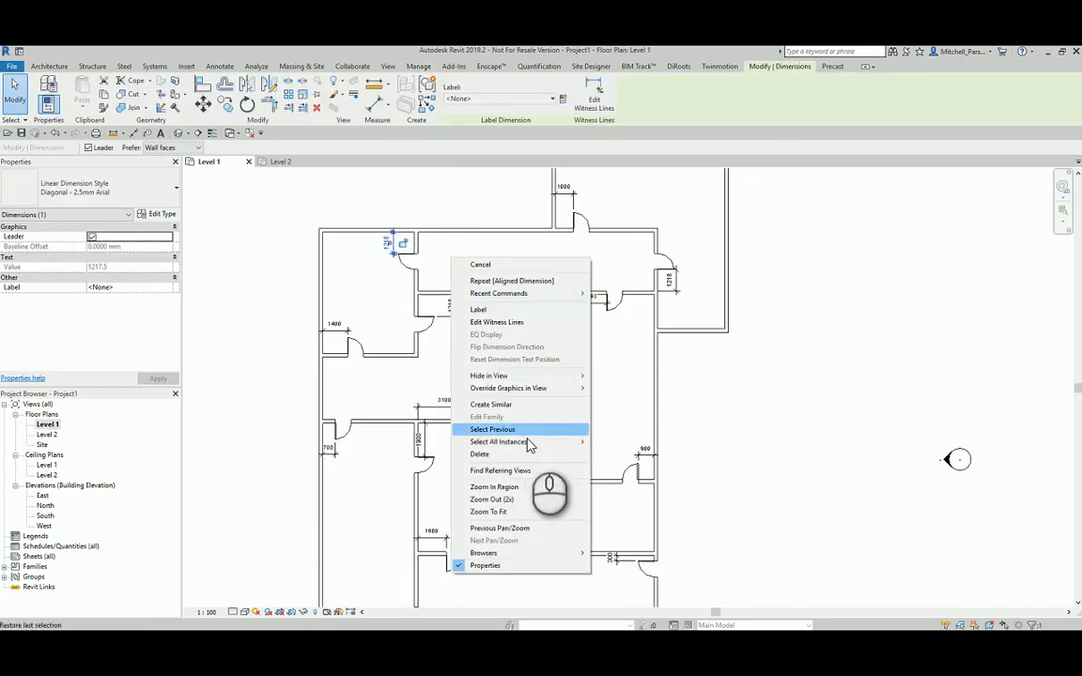
{"action": "left_click", "coordinate": [492, 429]}
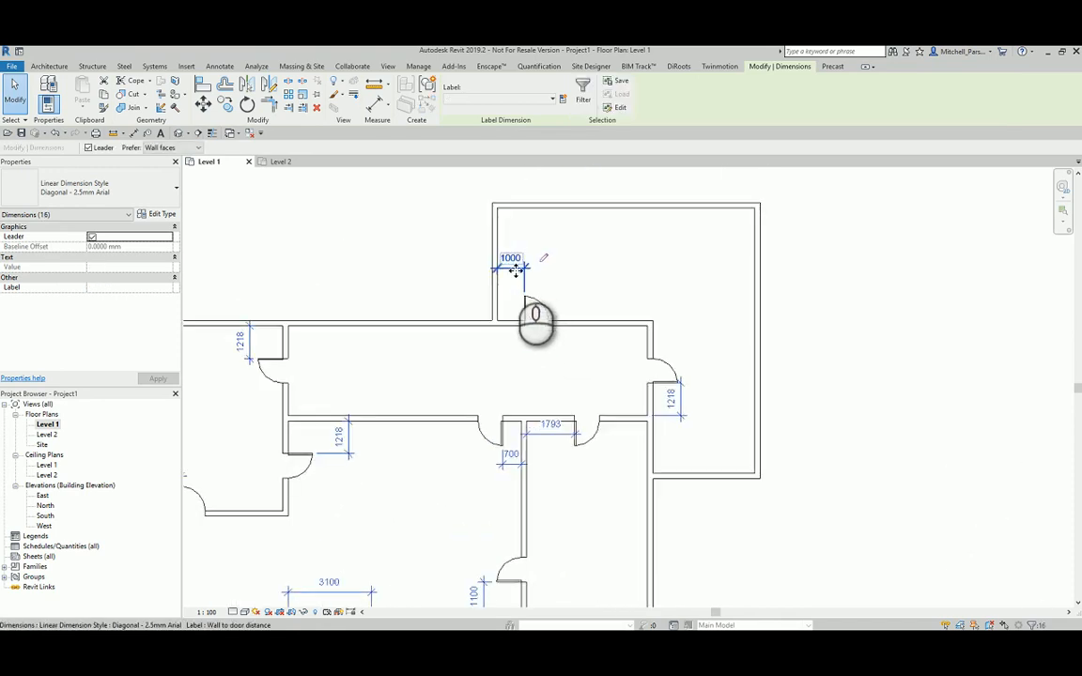
{"action": "left_click", "coordinate": [455, 269]}
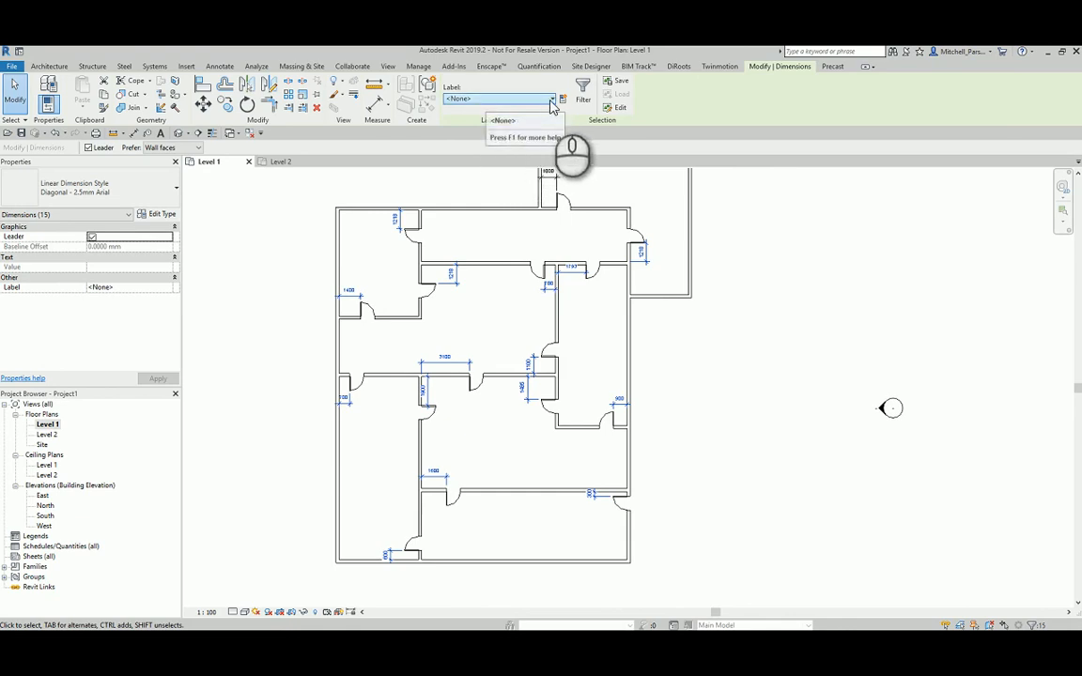
Step: Apply the Wall to door distance label to the selected Level 1 dimensions
{"action": "left_click", "coordinate": [562, 99]}
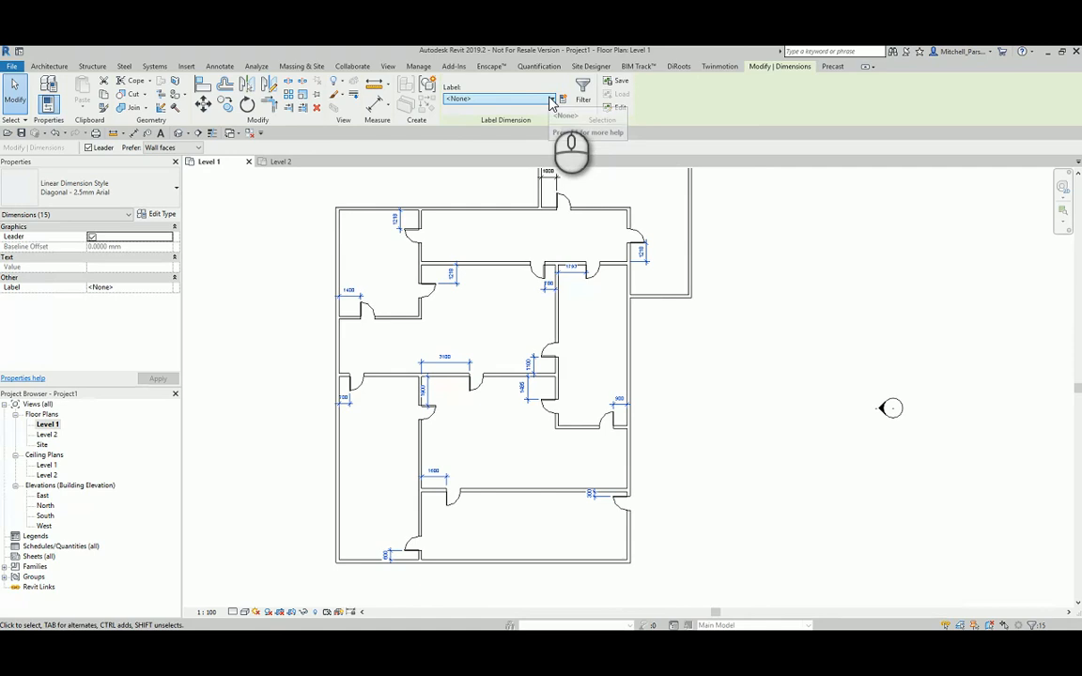
{"action": "left_click", "coordinate": [552, 99]}
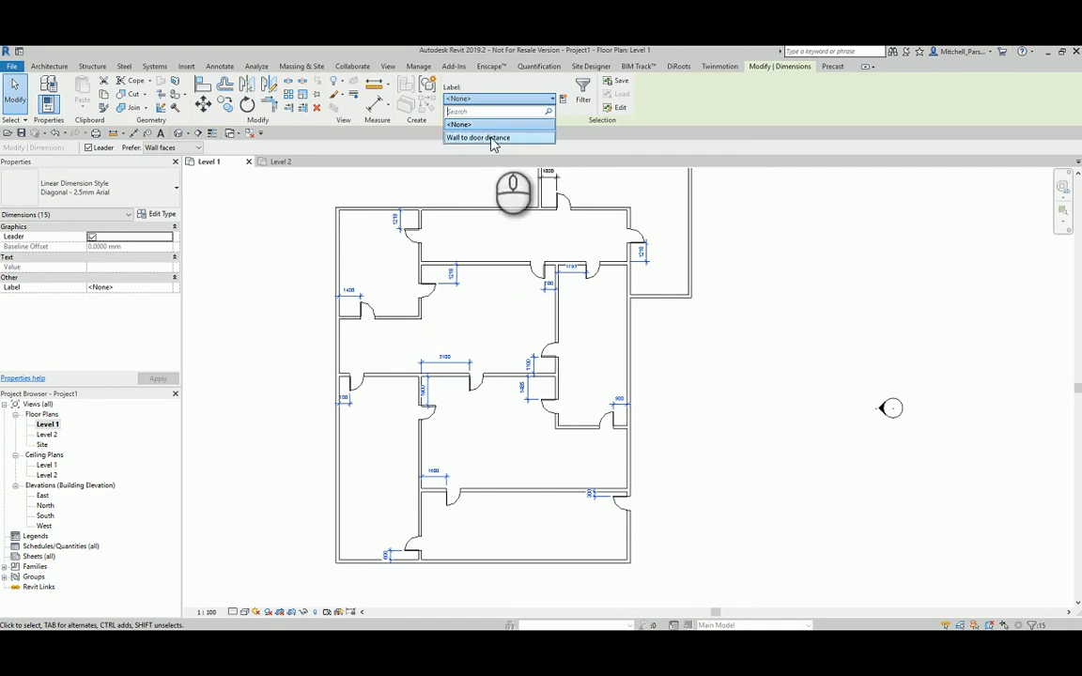
{"action": "left_click", "coordinate": [477, 137]}
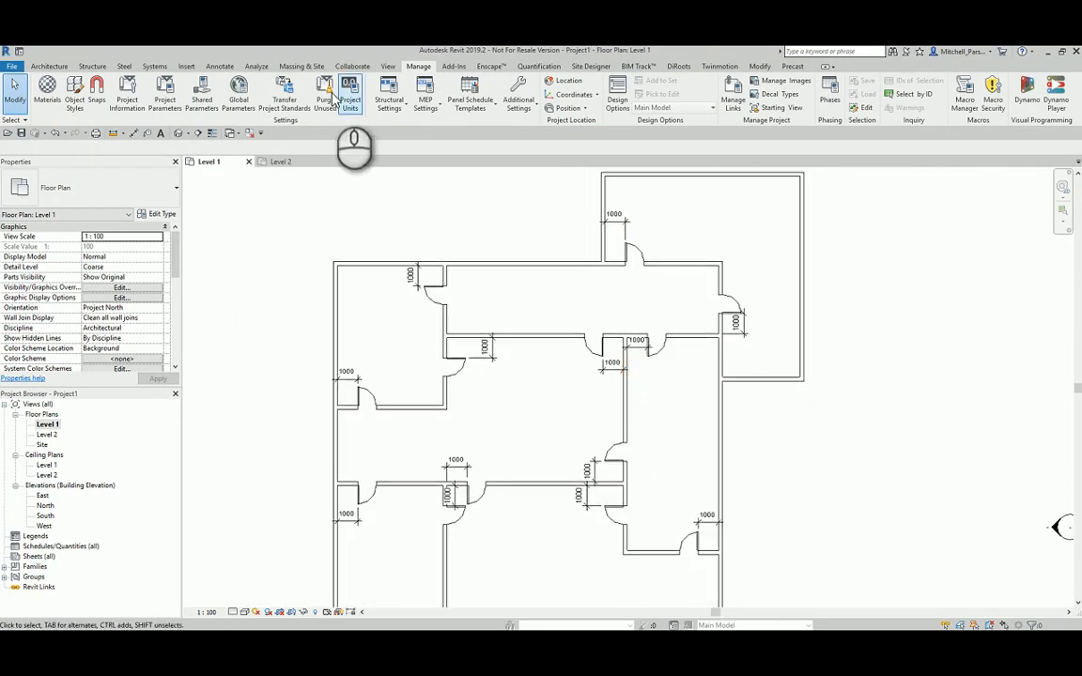
Step: Set Wall to door distance to 1500 in Global Parameters
{"action": "left_click", "coordinate": [237, 94]}
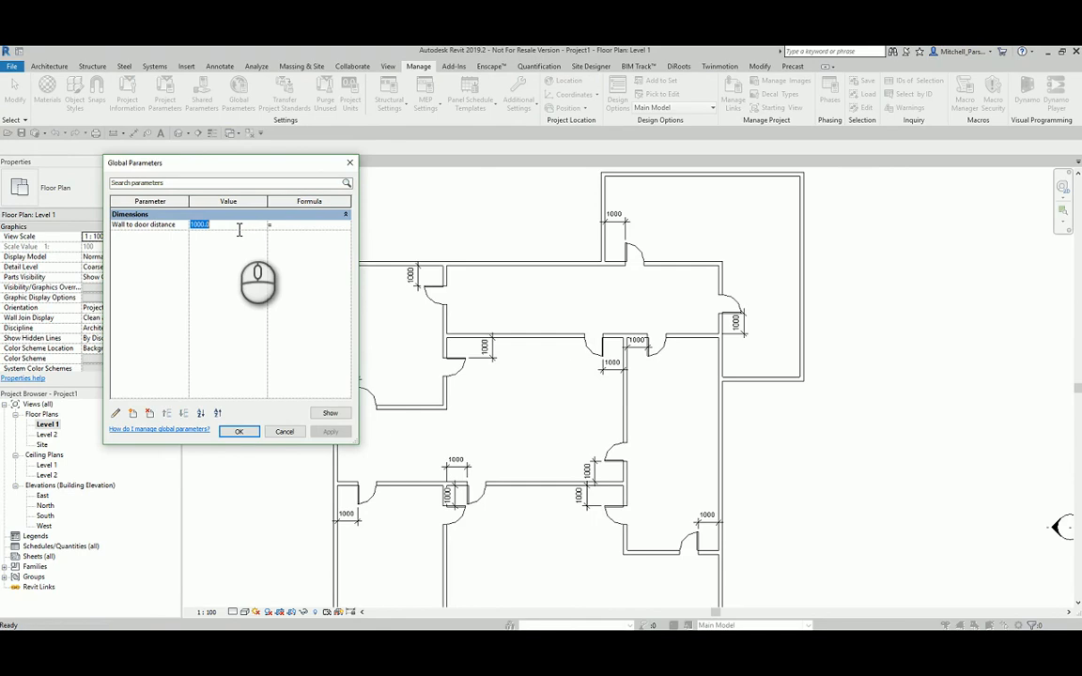
{"action": "type", "text": "1500"}
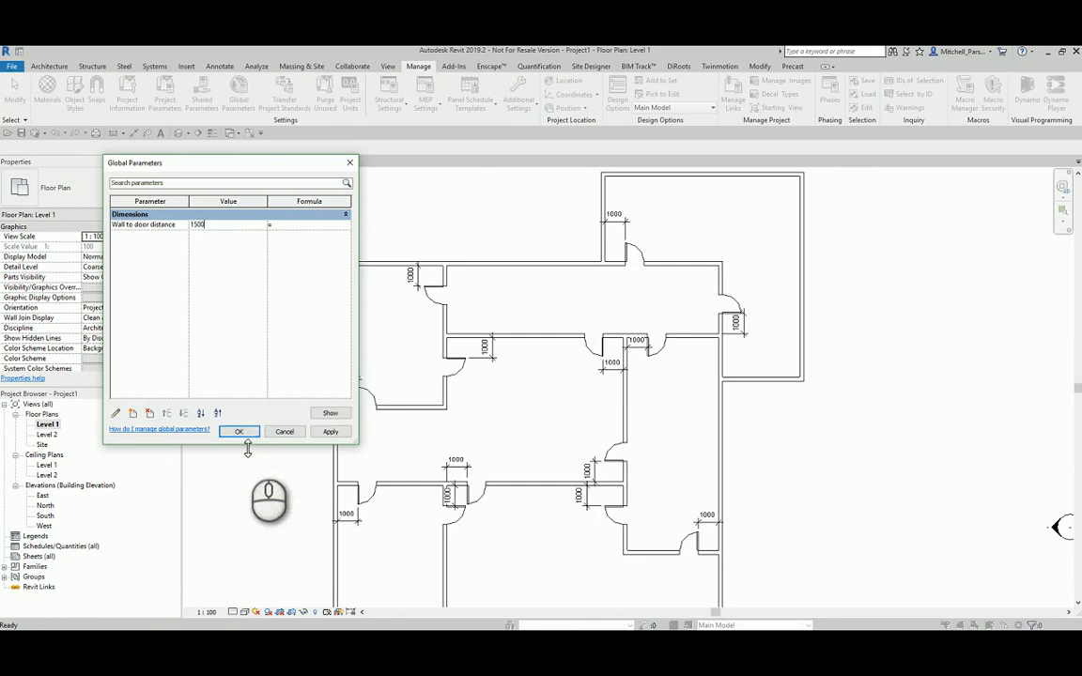
{"action": "left_click", "coordinate": [239, 432]}
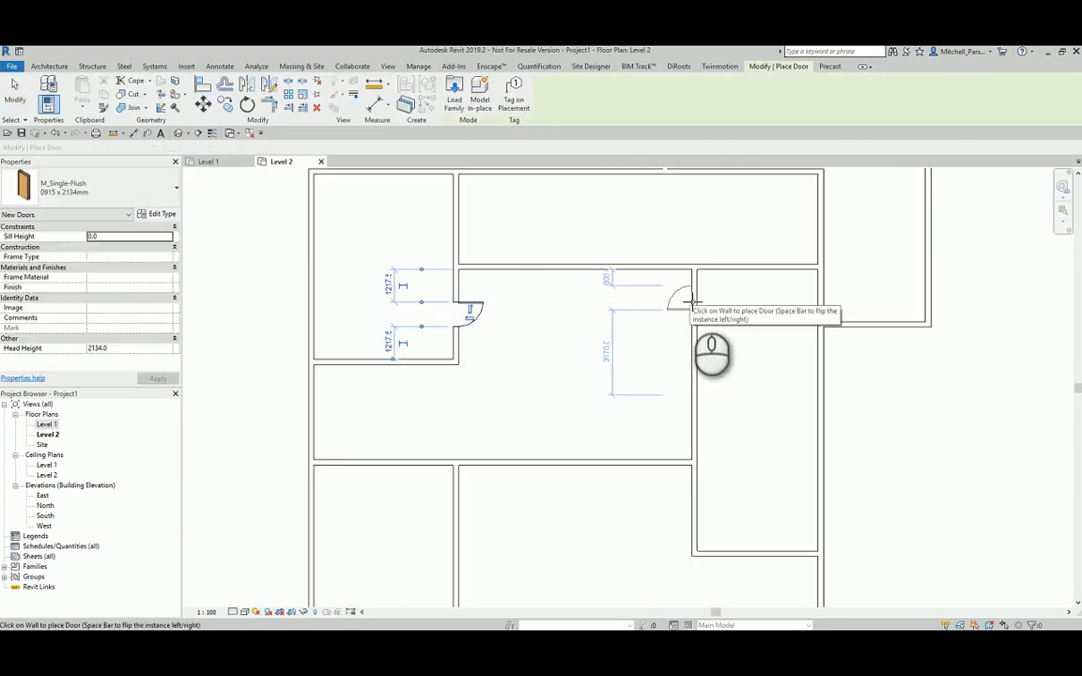
Step: Place a door in a Level 2 wall, then bring up Global Parameters
{"action": "left_click", "coordinate": [641, 457]}
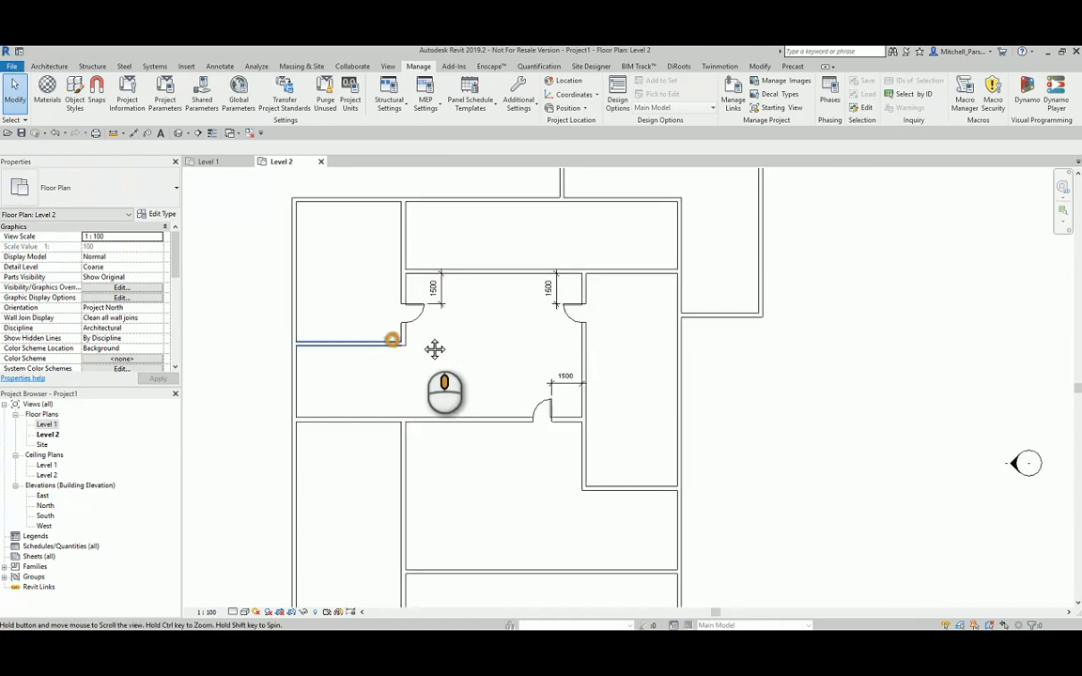
{"action": "left_click", "coordinate": [238, 94]}
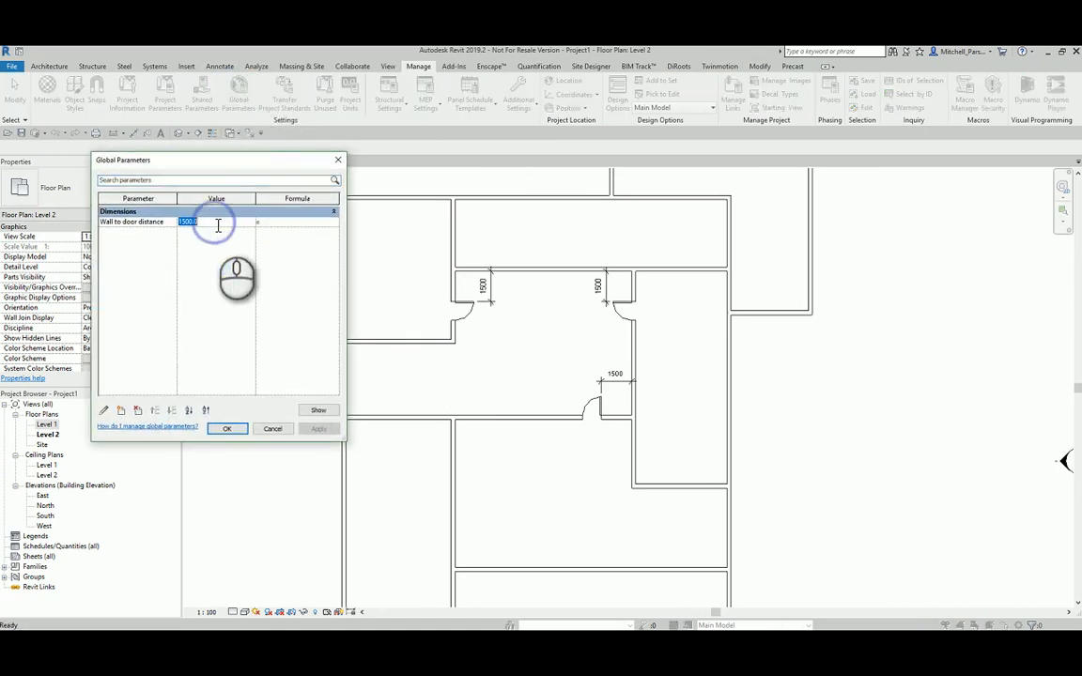
Step: Enter 1600.0 for Wall to door distance and confirm it
{"action": "type", "text": "1600.0"}
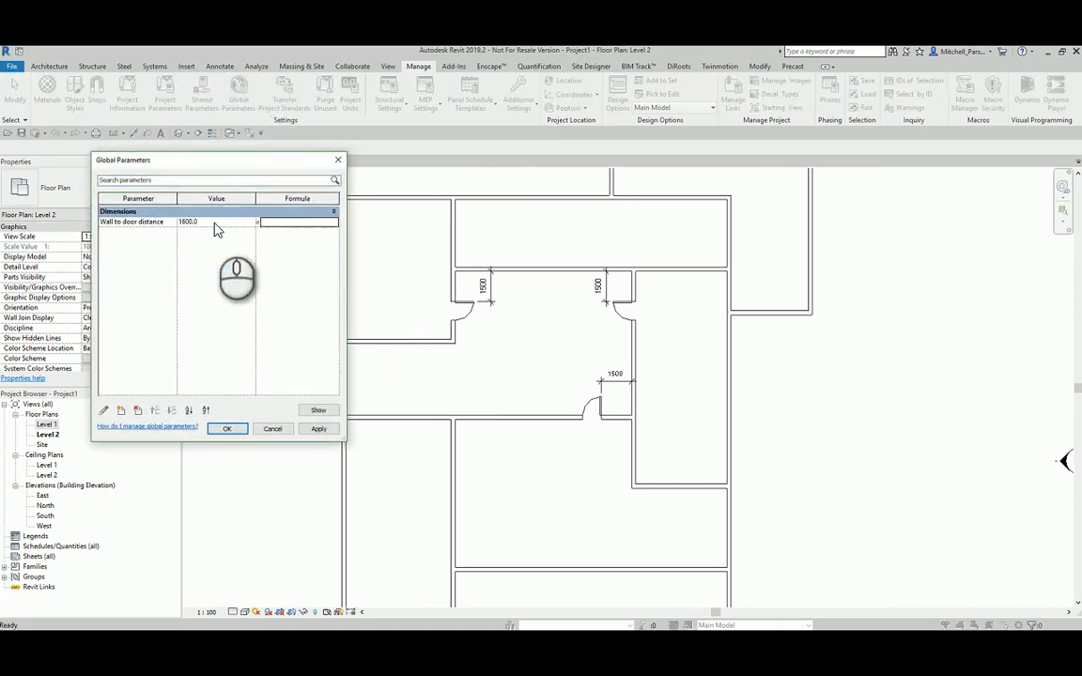
{"action": "left_click", "coordinate": [226, 429]}
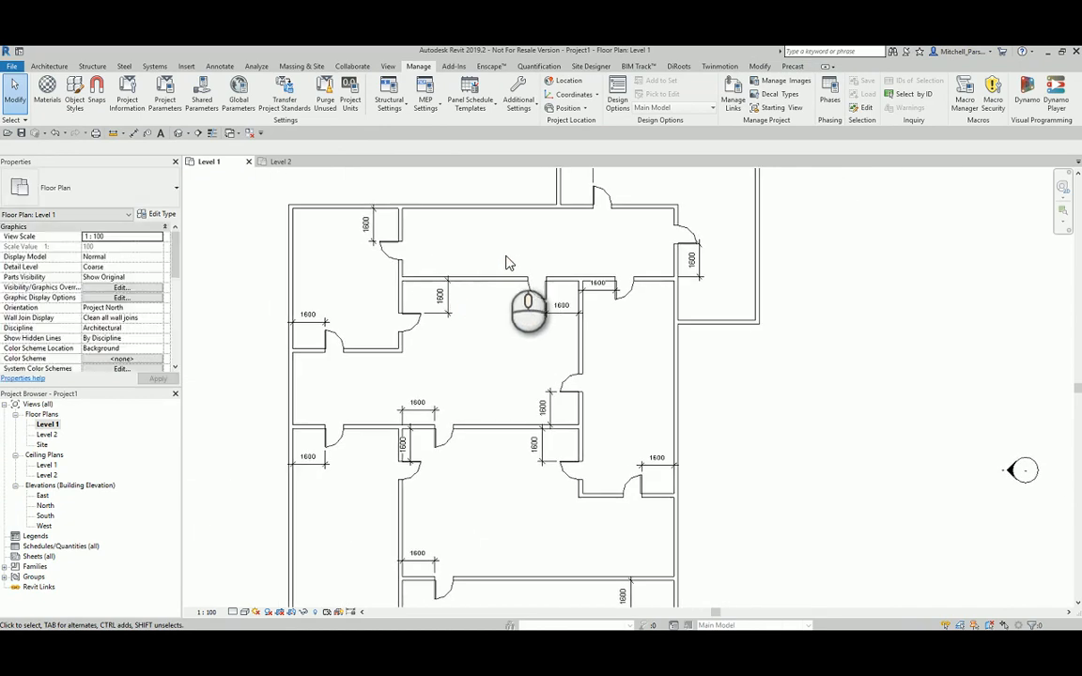
{"action": "mouse_move", "coordinate": [496, 265]}
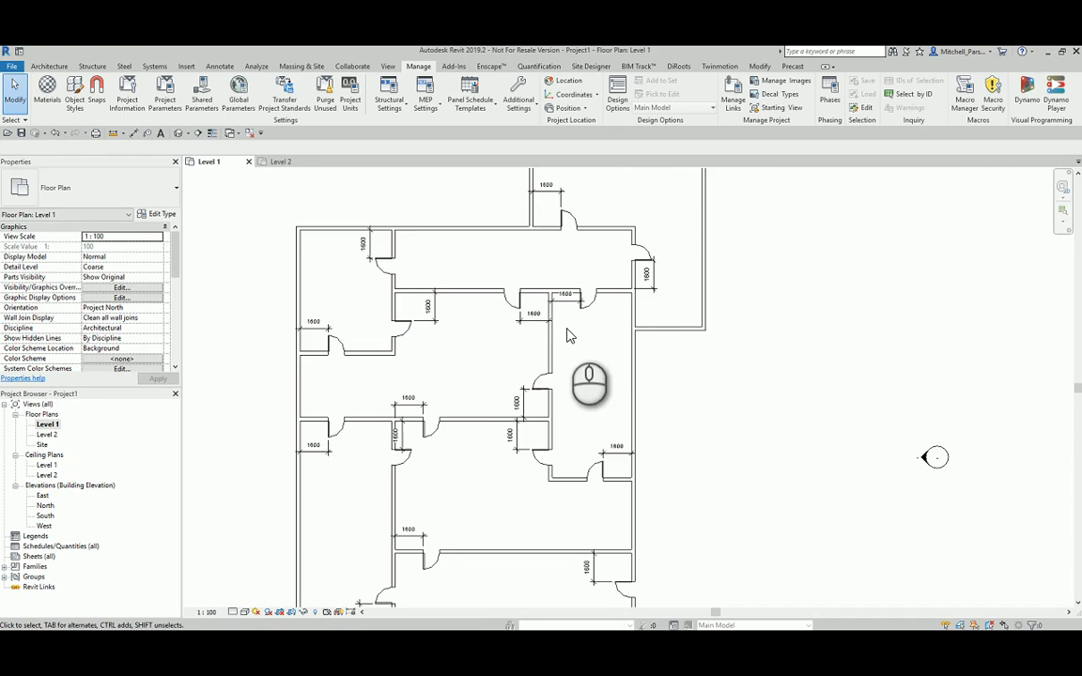
{"action": "mouse_move", "coordinate": [568, 329]}
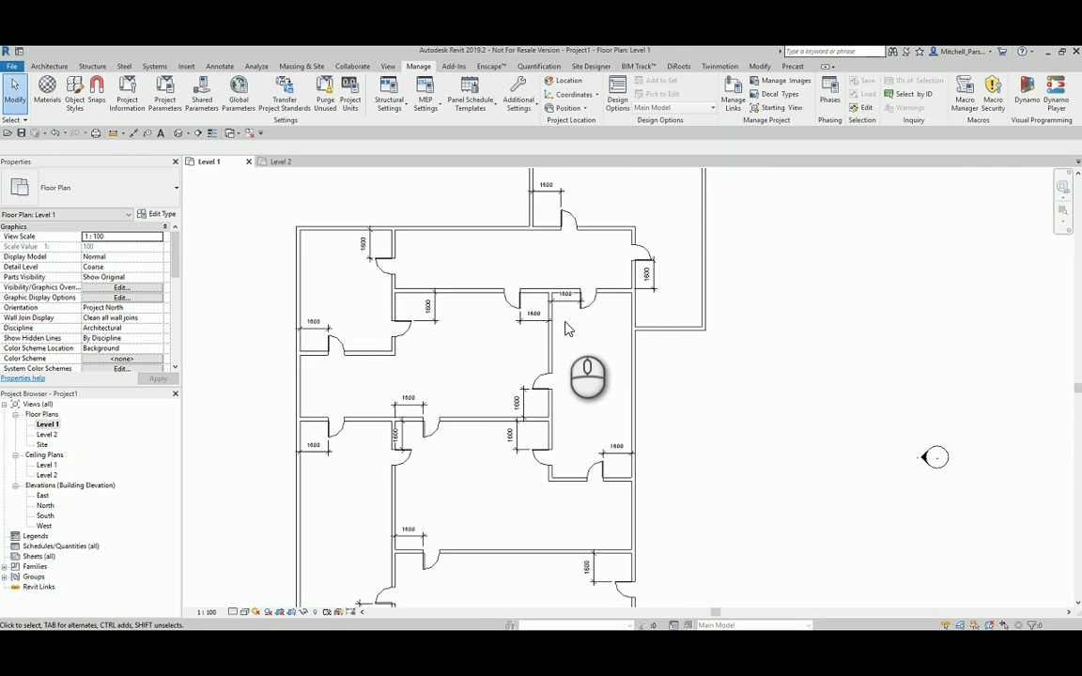
{"action": "mouse_move", "coordinate": [498, 277]}
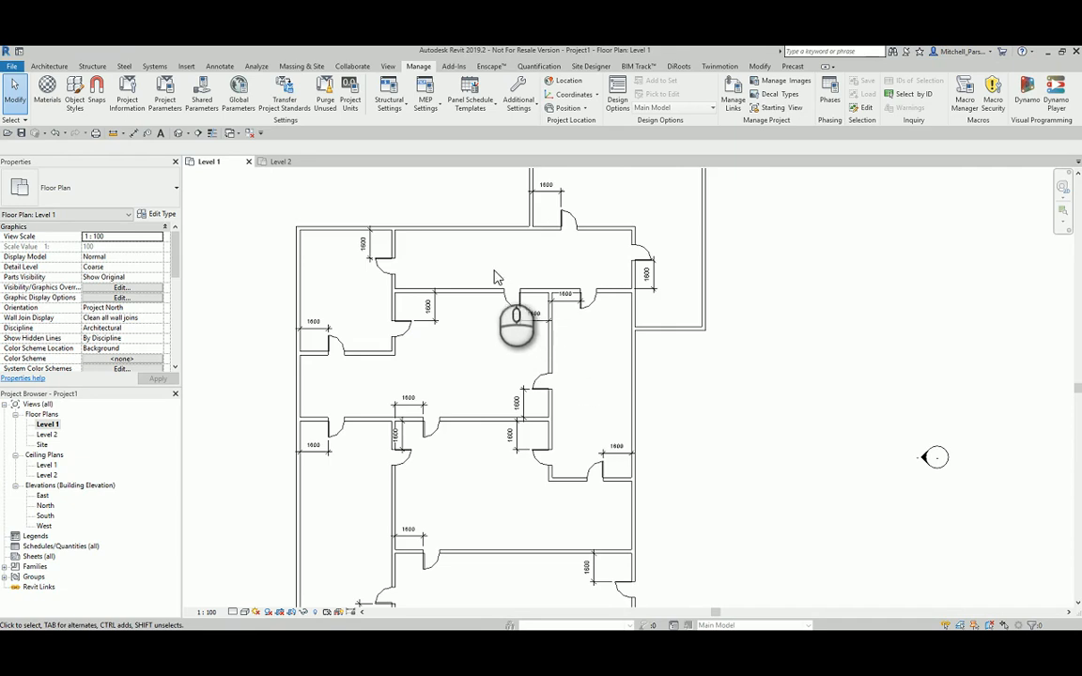